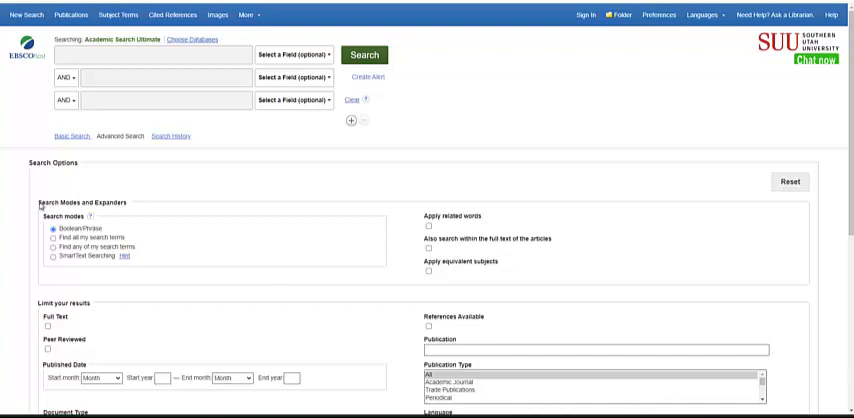
Search the advanced search box for 'dogs and mental health'.
left_click(150, 54)
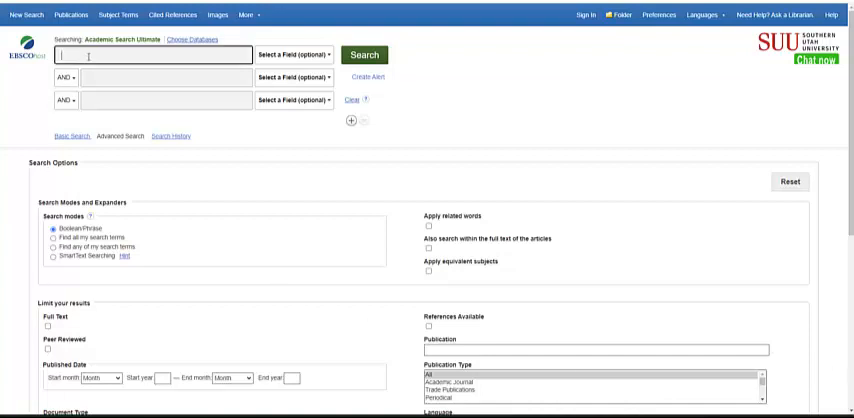
type("dog")
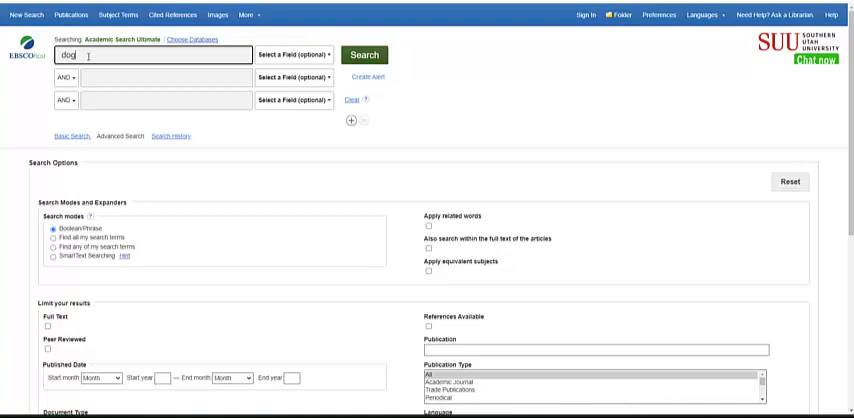
type("dogs and mental health")
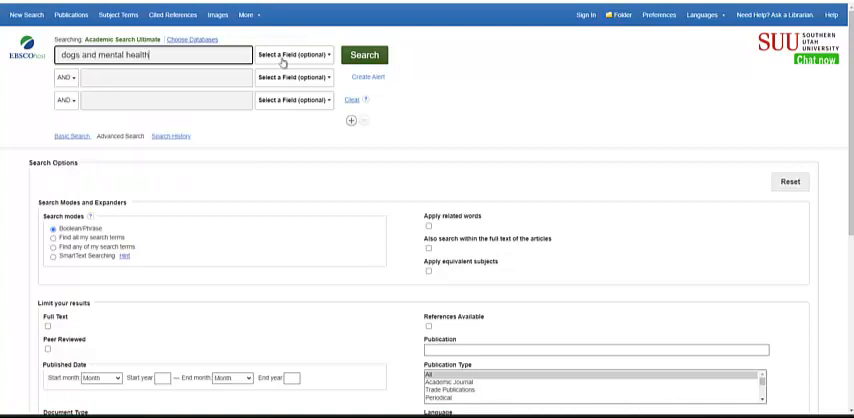
left_click(366, 54)
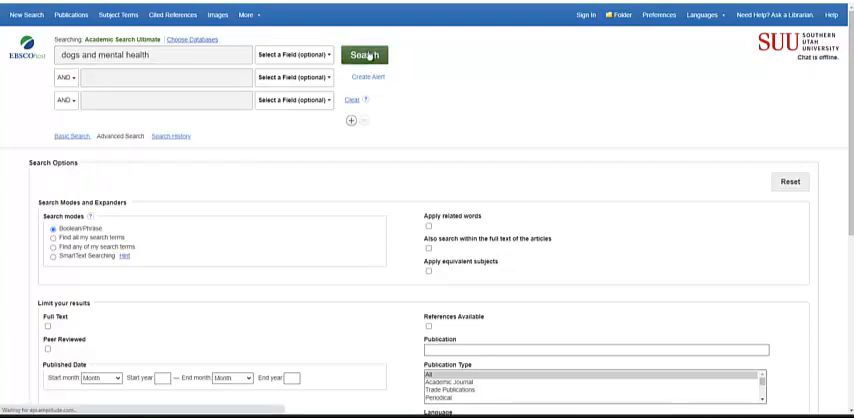
Limit the 'dogs and mental health' results to Magazines and Newspapers source types.
left_click(369, 54)
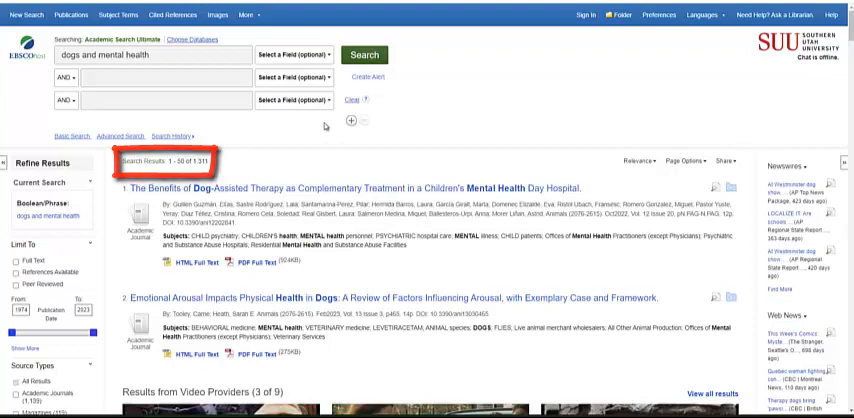
scroll("down", 3)
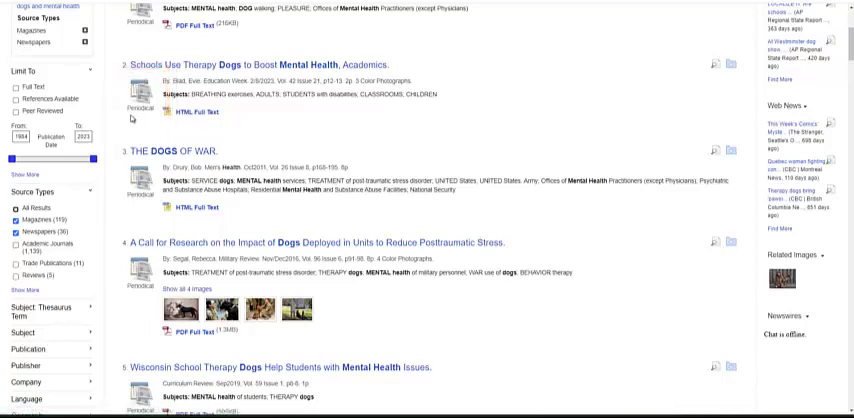
Tick Academic Journals under Source Types in place of Magazines and Newspapers.
scroll("down", 3)
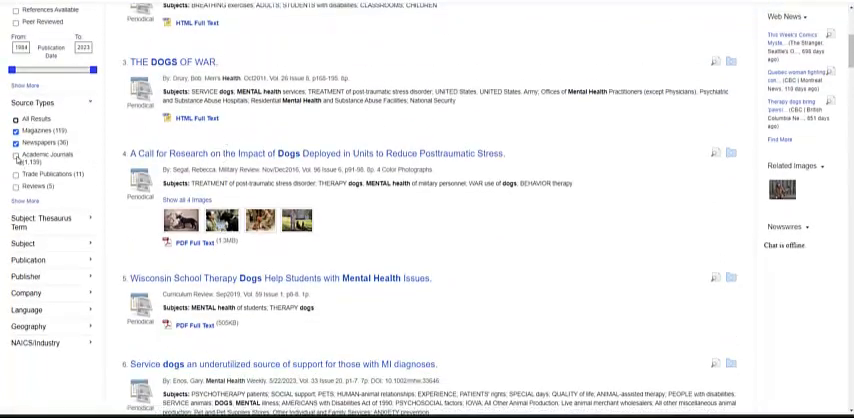
left_click(13, 131)
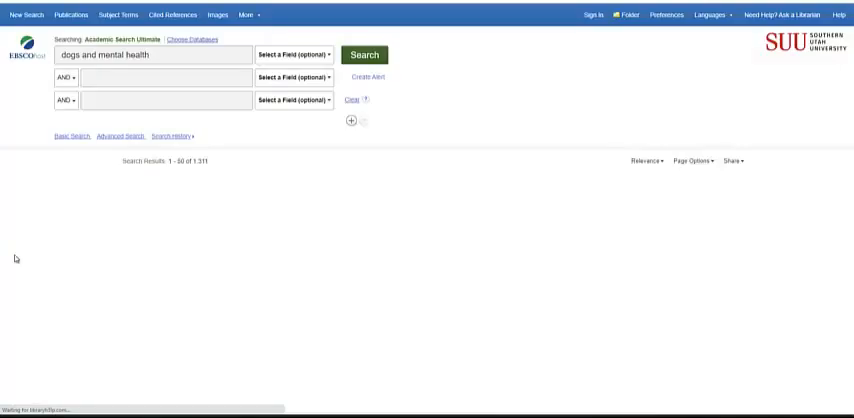
Browse the 1,139 Academic Journals results for dogs and mental health.
left_click(367, 54)
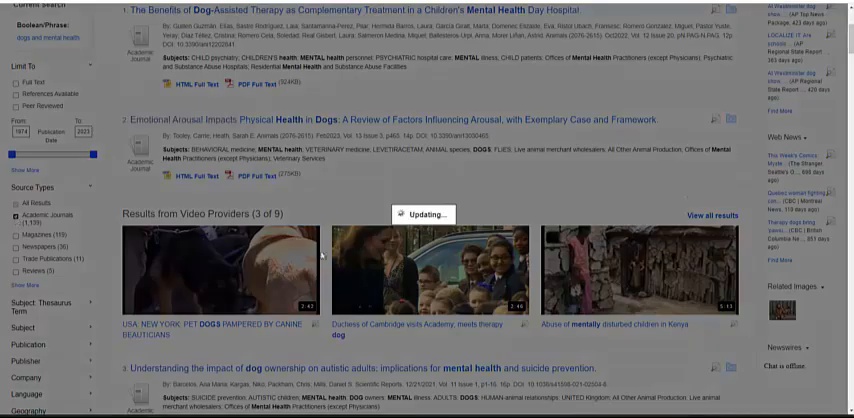
scroll("up", 3)
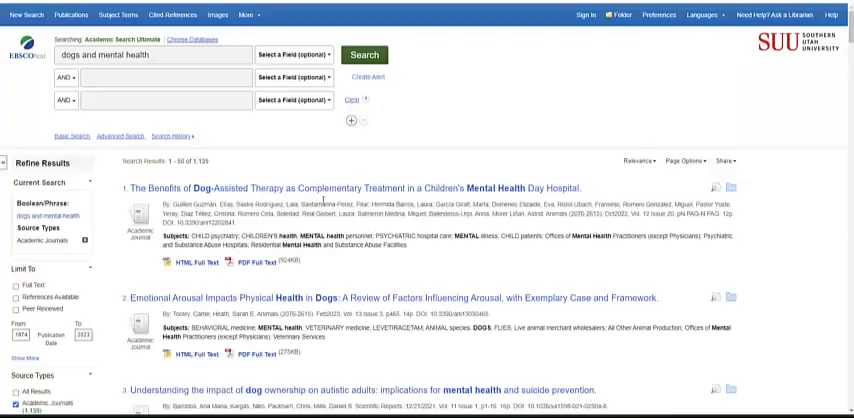
scroll("down", 3)
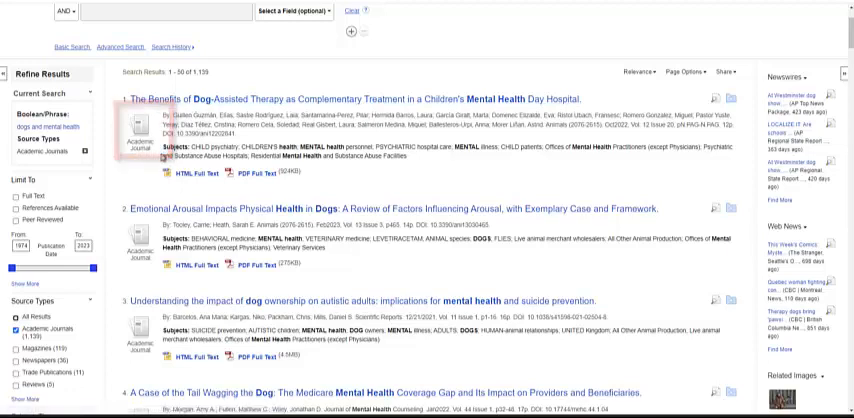
mouse_move(153, 172)
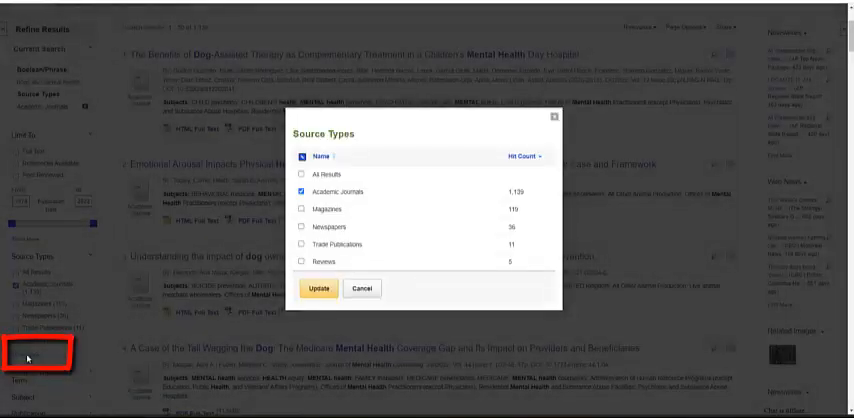
Open the Source Types Show More list with hit counts per type.
scroll("down", 3)
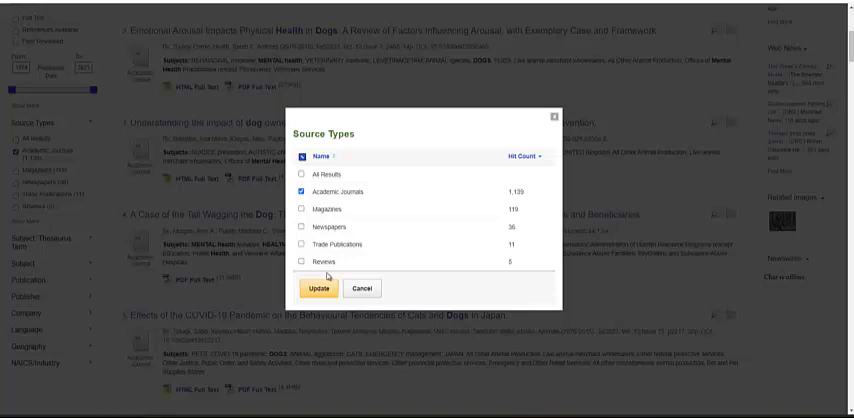
mouse_move(334, 278)
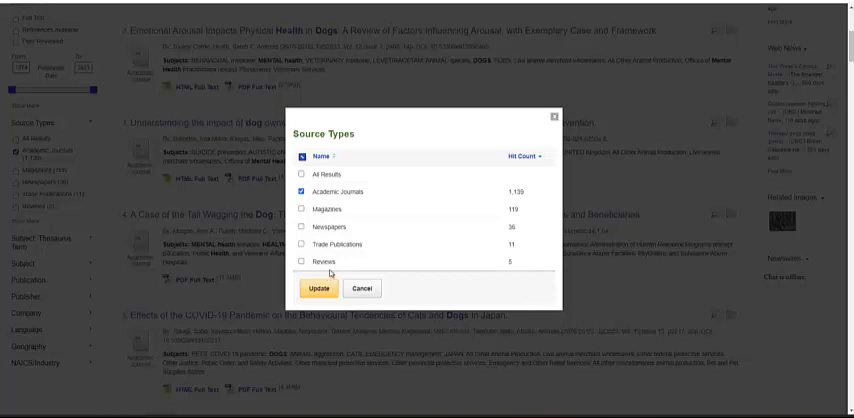